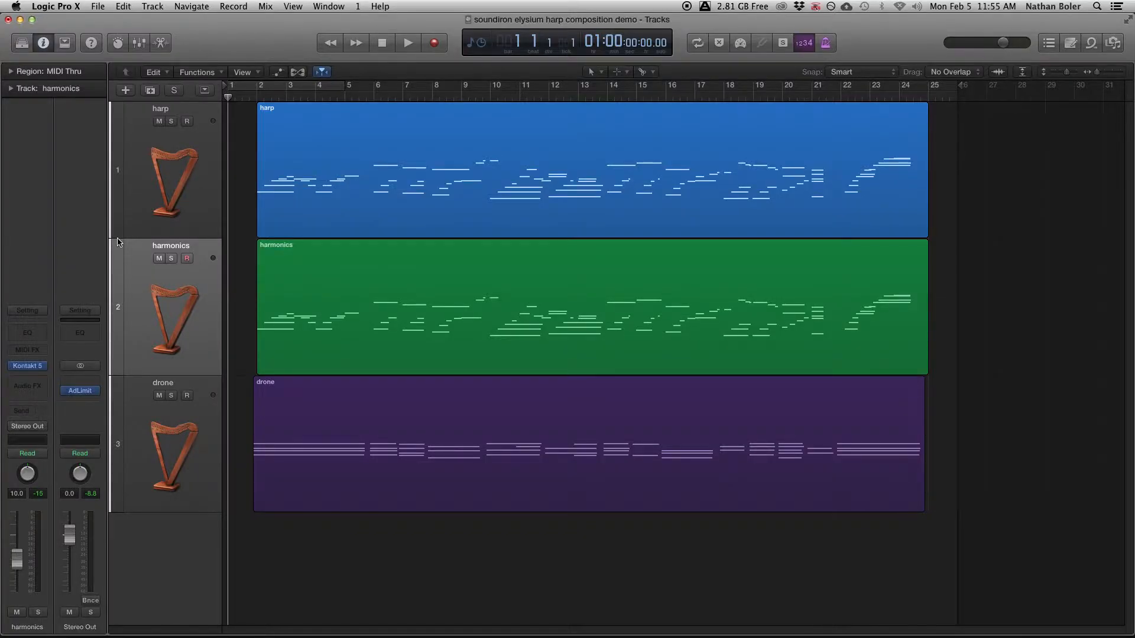
Open the harmonics track's Kontakt 5 insert to show Elysium Harp 2 Special Articulations
click(159, 170)
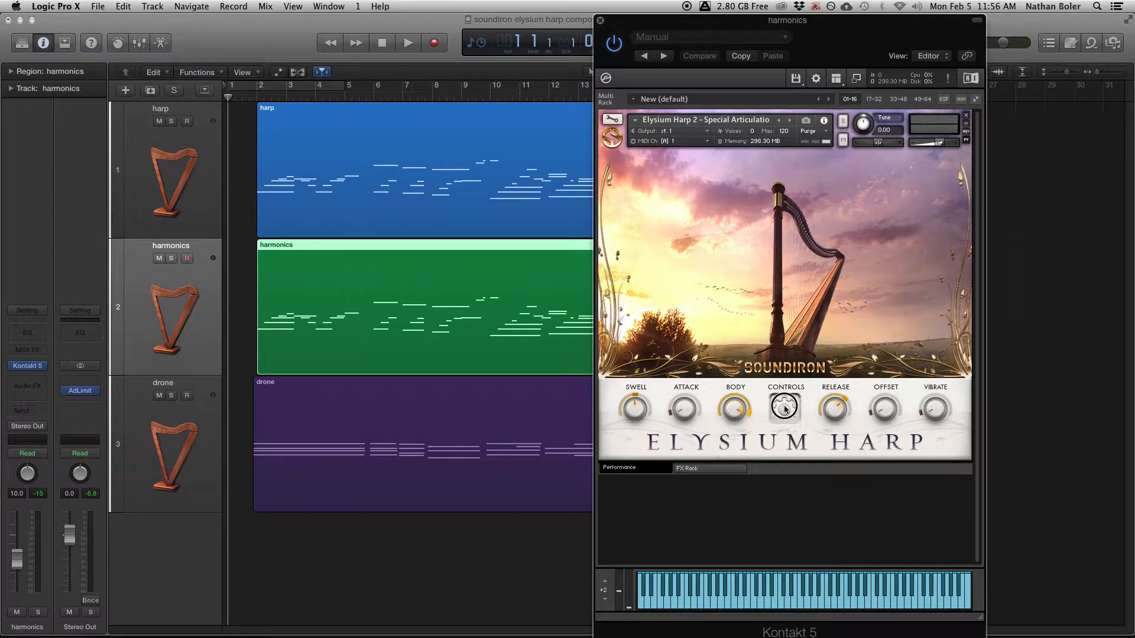
Switch the harmonics track's Elysium Harp articulation to Harmonics via Controls
click(780, 353)
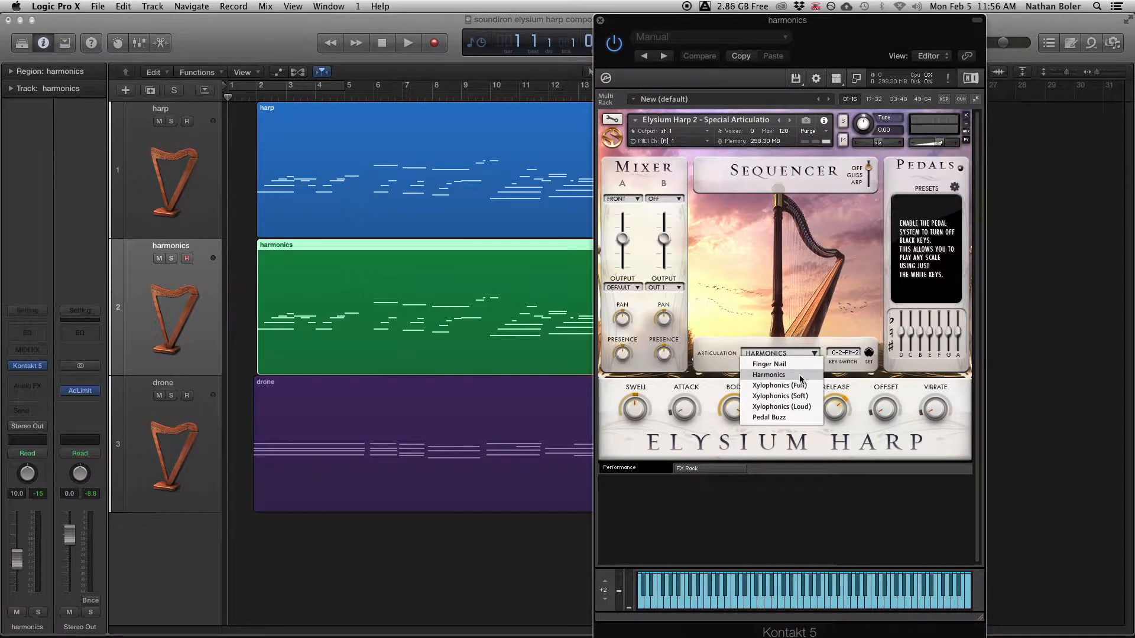
click(601, 20)
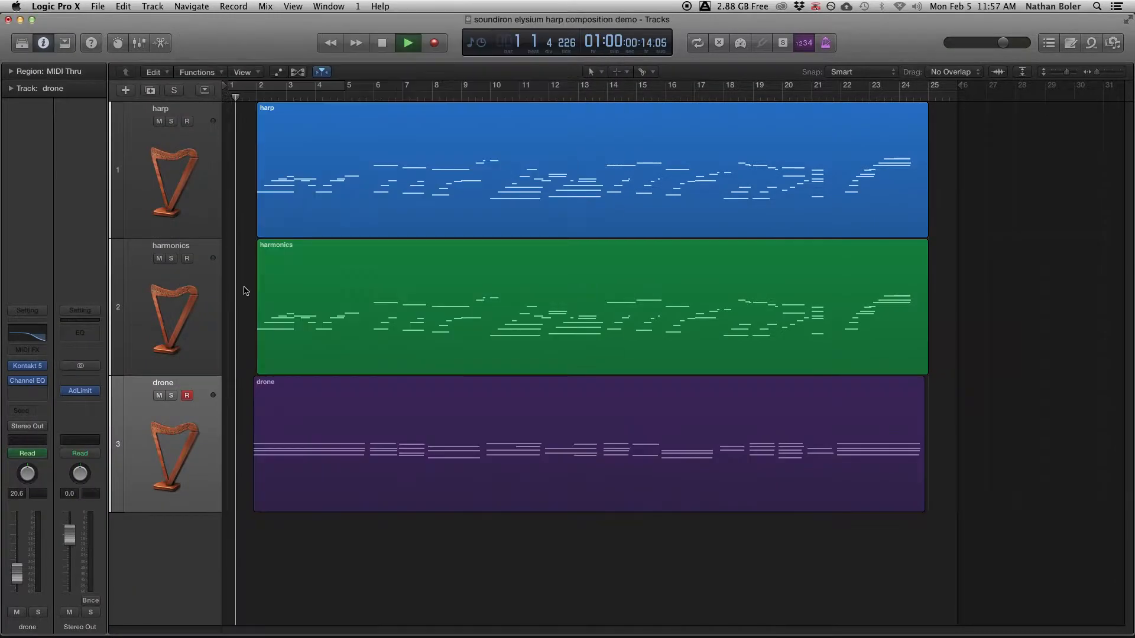
Play the arrangement past the last region at bar 25, then stop playback
click(407, 42)
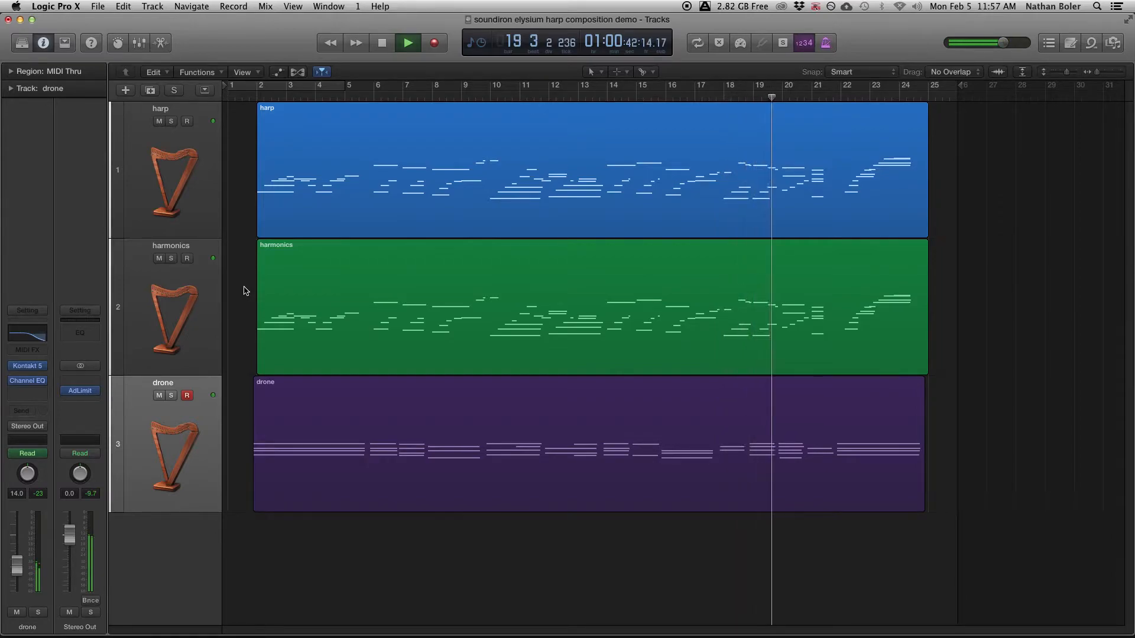
click(407, 42)
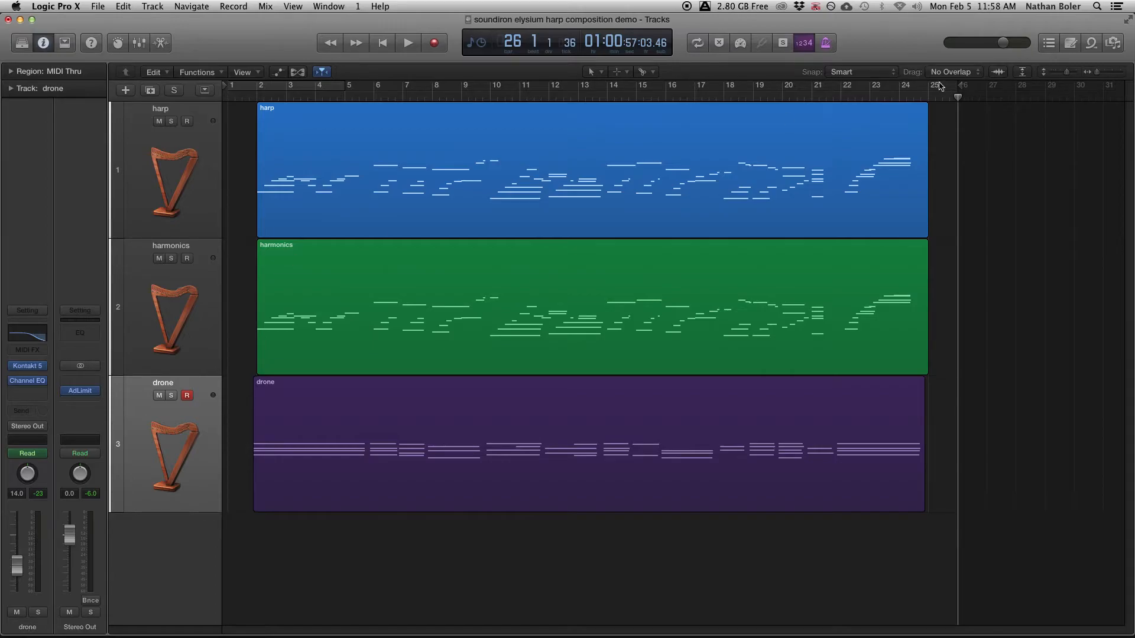
Close the drone track's Channel EQ, solo and play the harp track, and open its region's notes
click(26, 381)
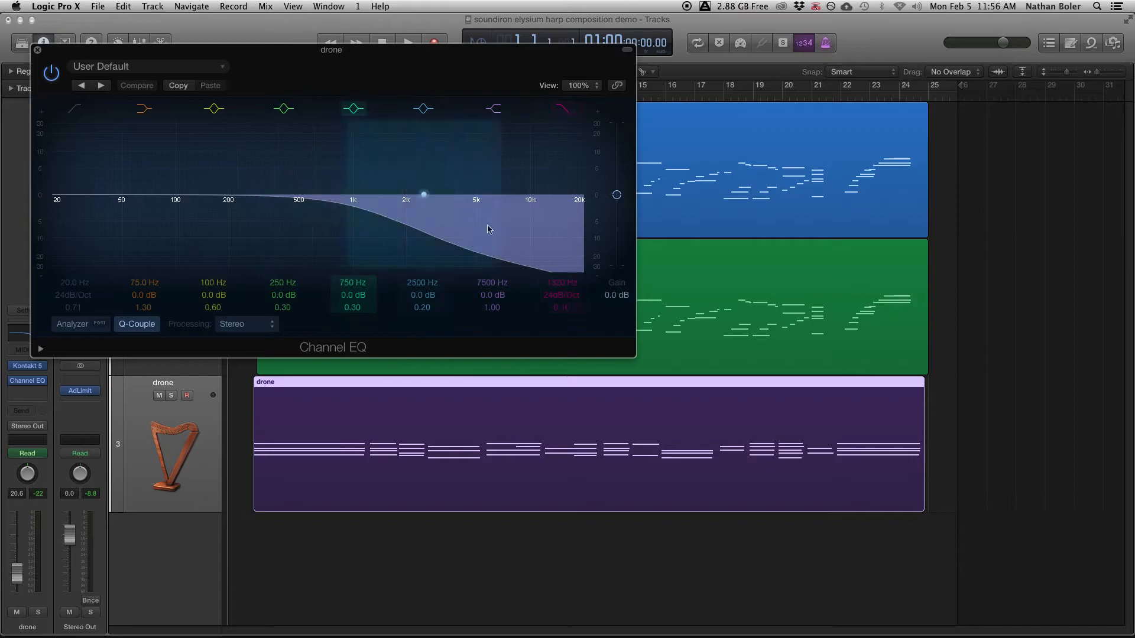
click(38, 49)
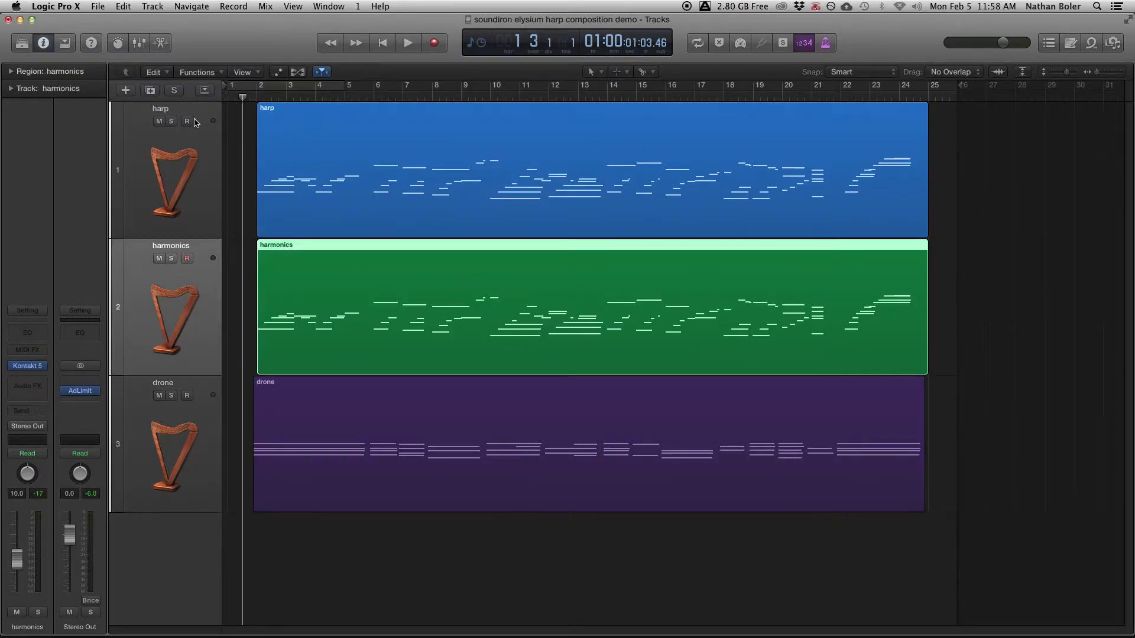
click(171, 120)
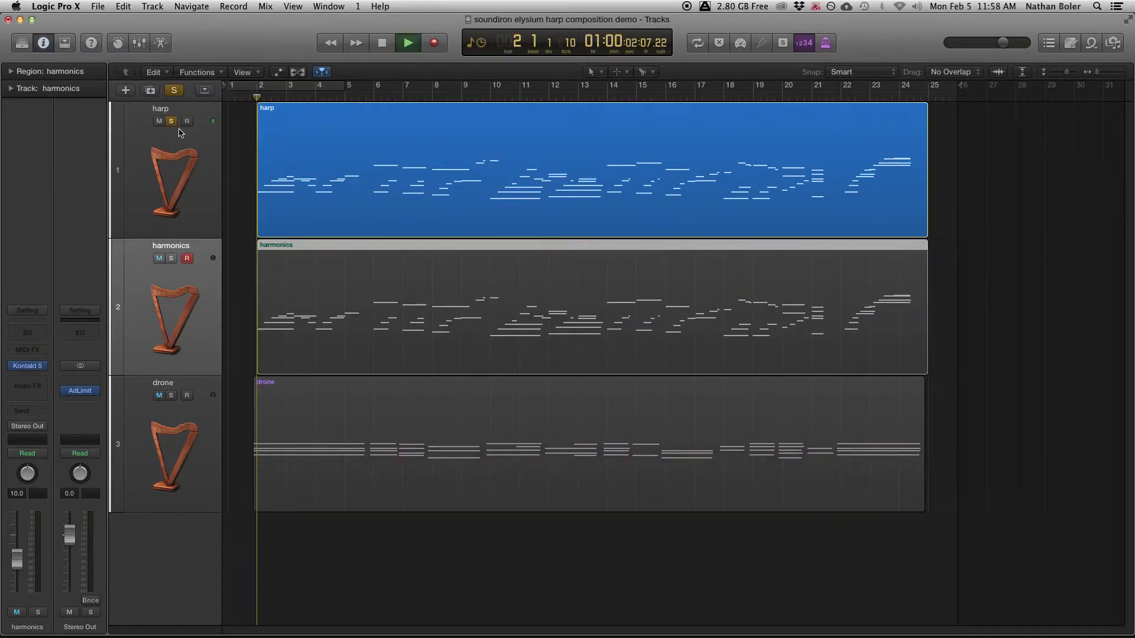
click(407, 42)
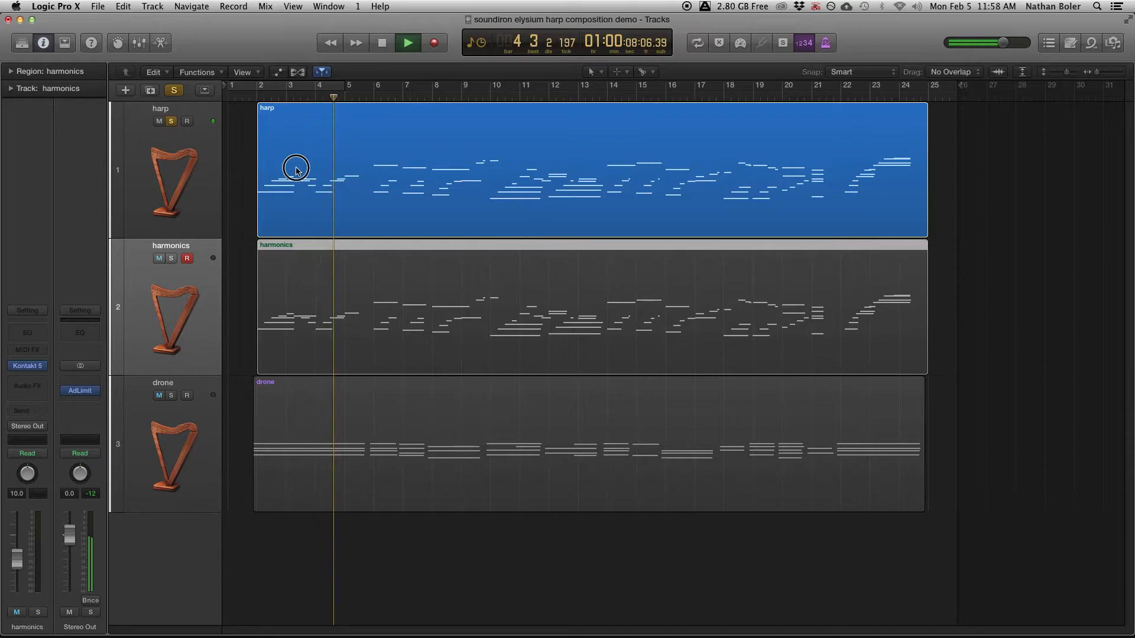
double_click(295, 168)
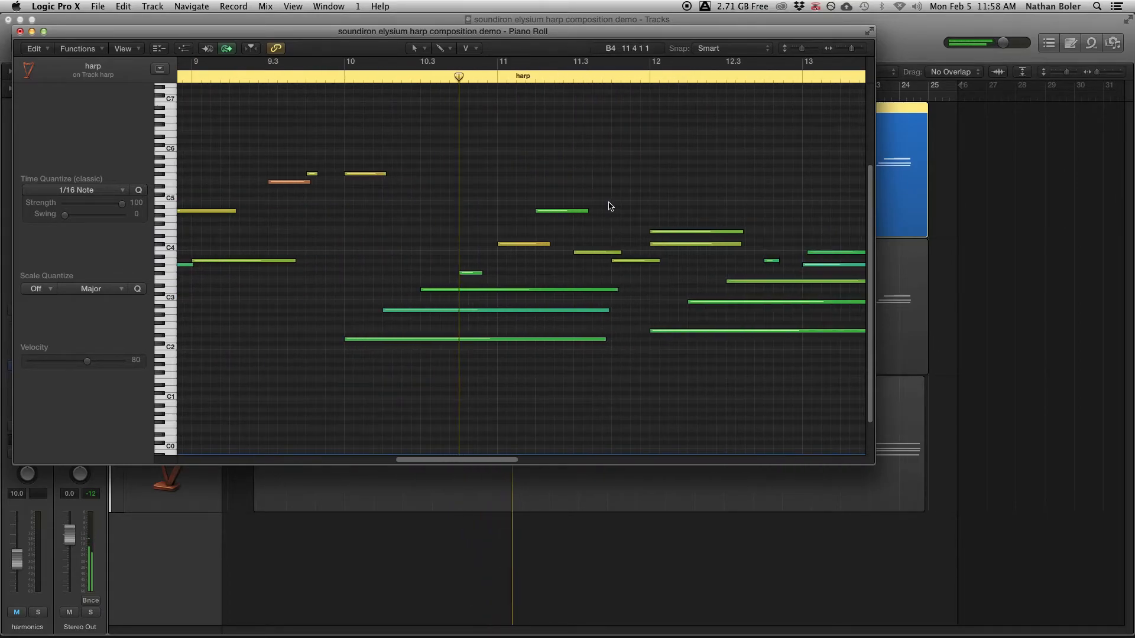
Scroll the harp notes through bars 11–23 during playback, also soloing the harmonics track
scroll(right, 3)
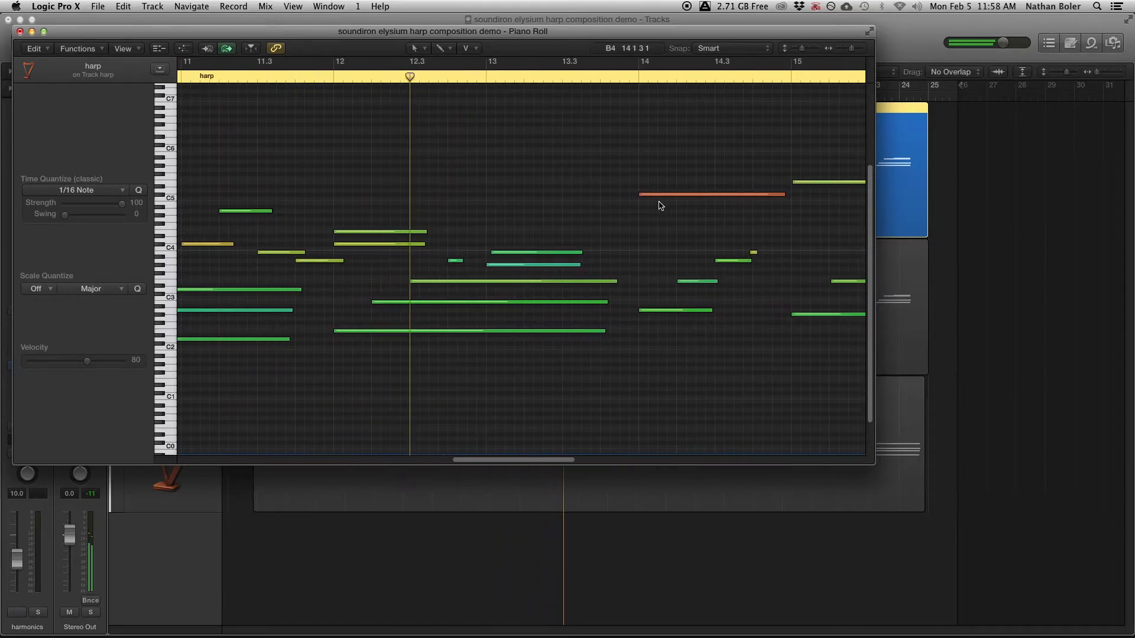
scroll(right, 3)
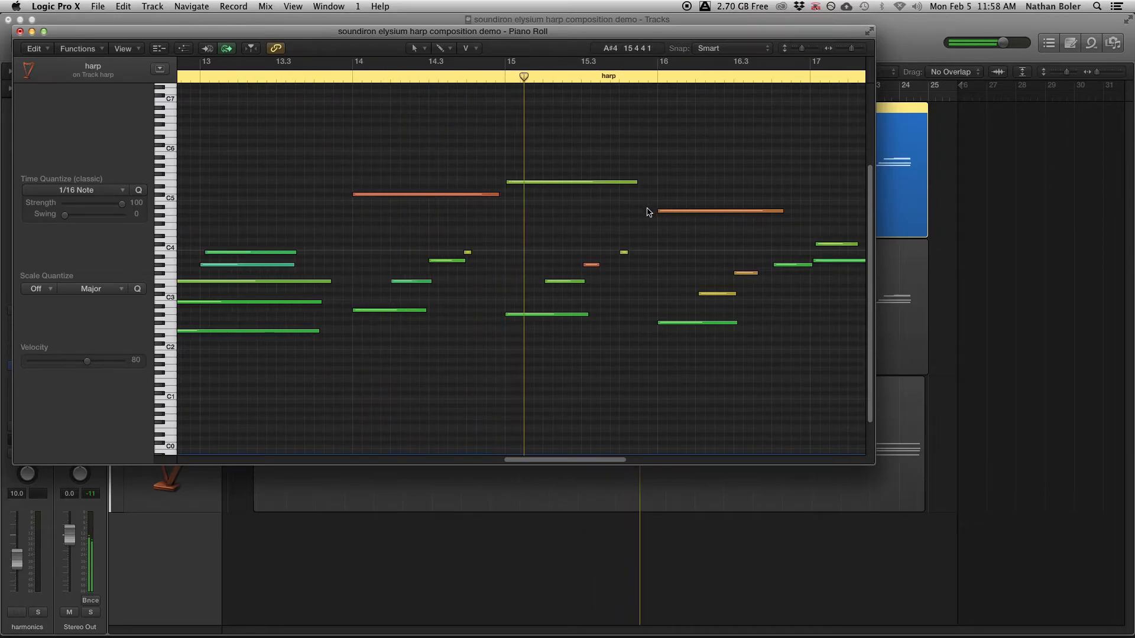
scroll(right, 3)
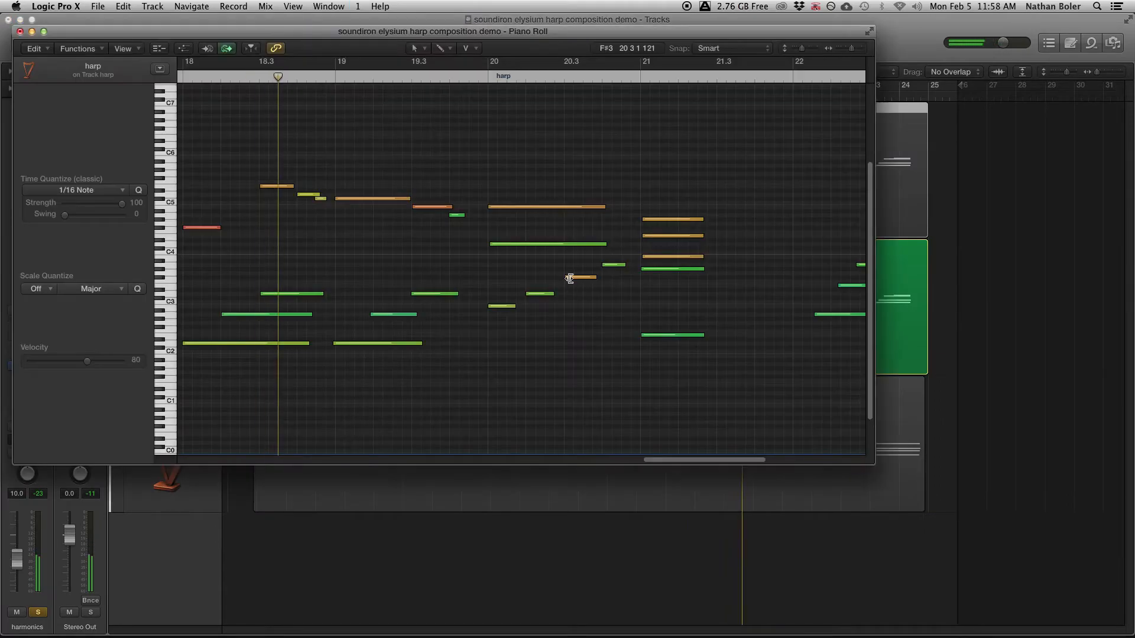
click(410, 77)
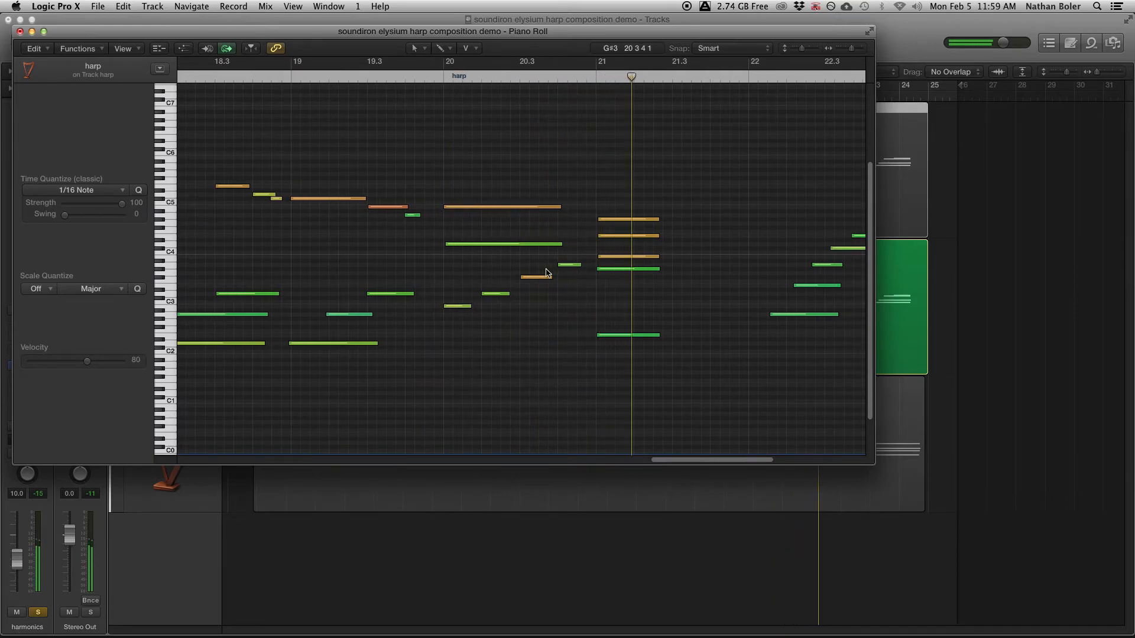
scroll(right, 3)
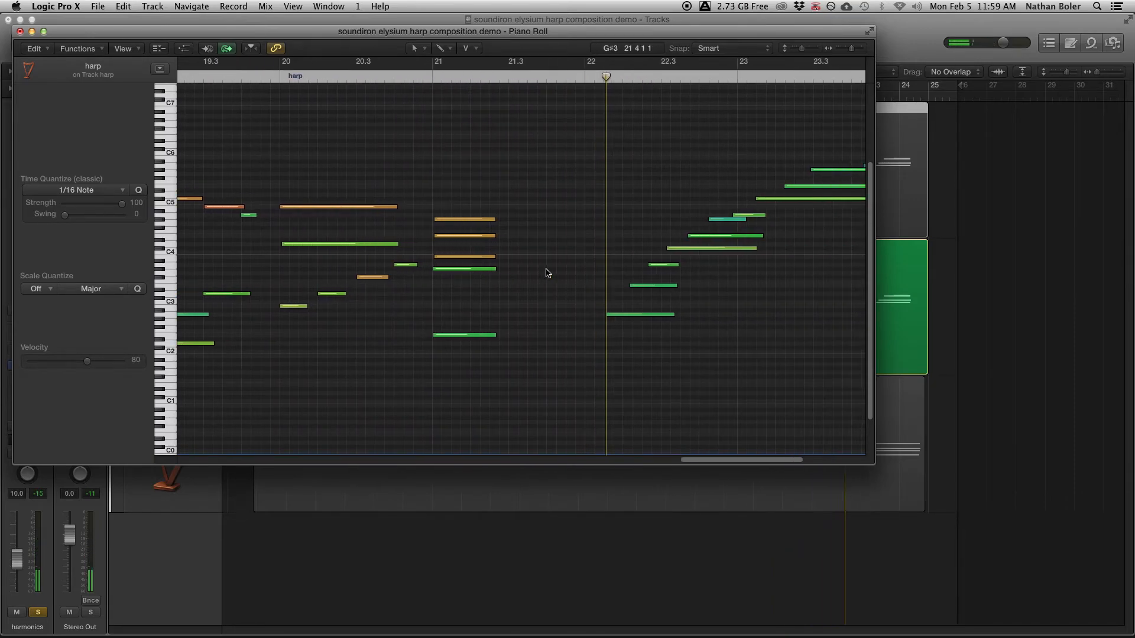